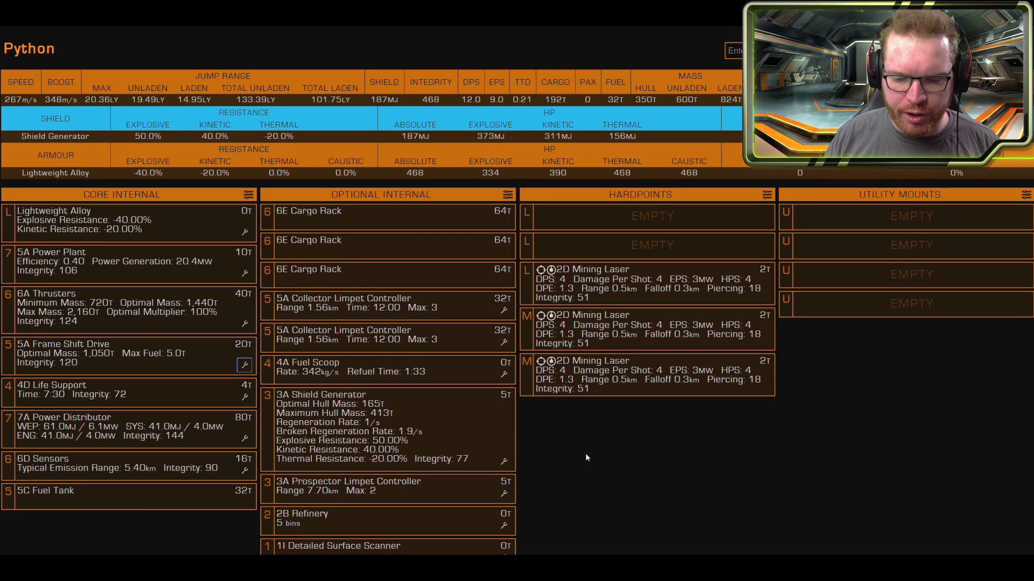
{"action": "mouse_move", "coordinate": [632, 291]}
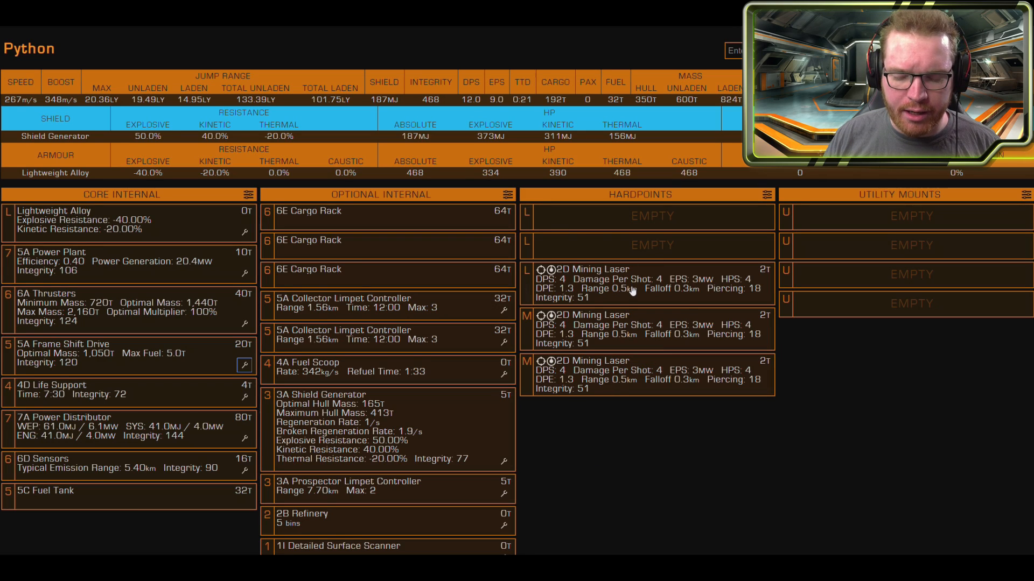
Step: Scroll down the Python build with the 2A refinery to check power and costs
{"action": "scroll", "scroll_direction": "down", "scroll_amount": 3}
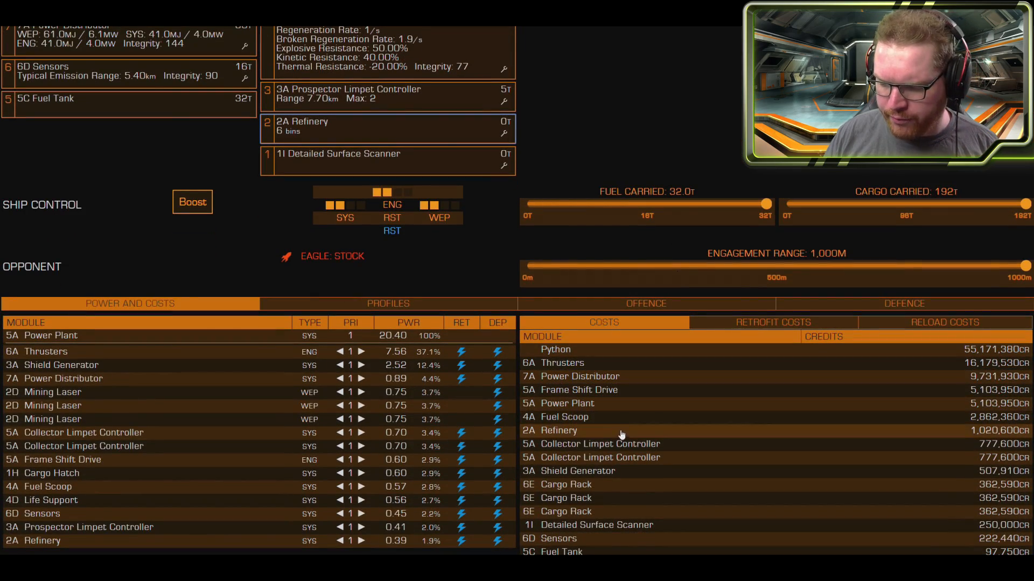
{"action": "scroll", "scroll_direction": "down", "scroll_amount": 3}
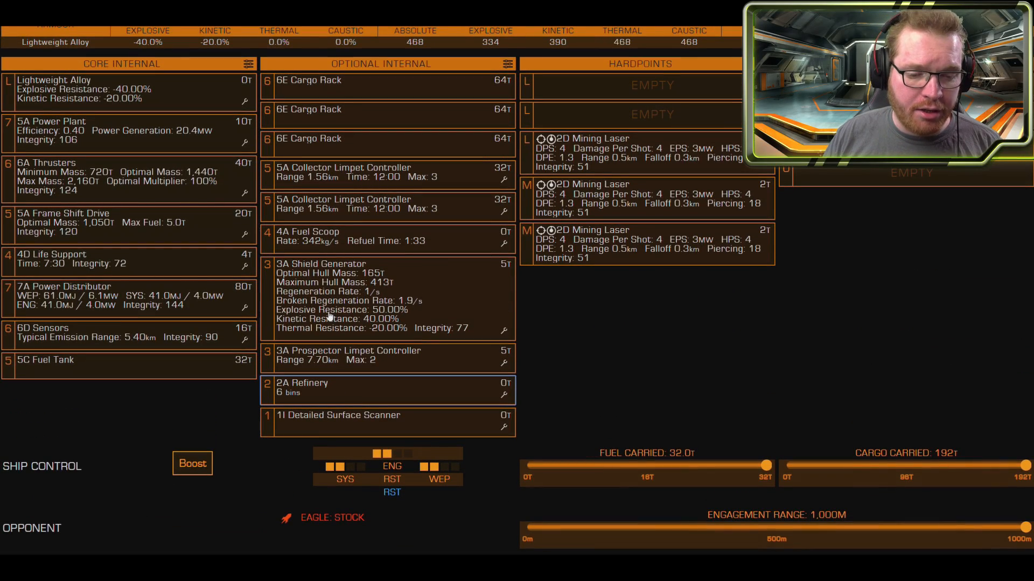
{"action": "mouse_move", "coordinate": [315, 208]}
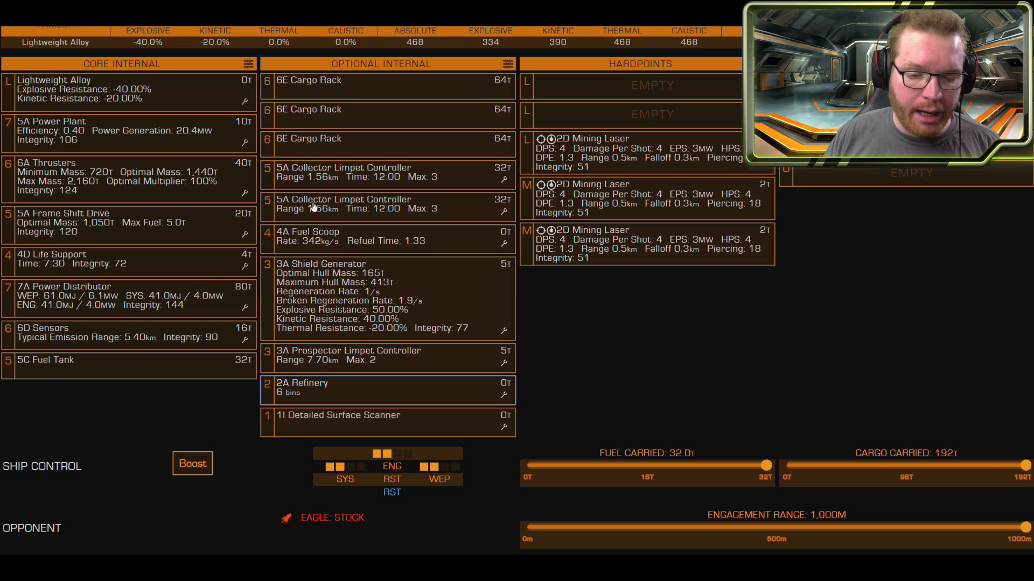
{"action": "mouse_move", "coordinate": [425, 202]}
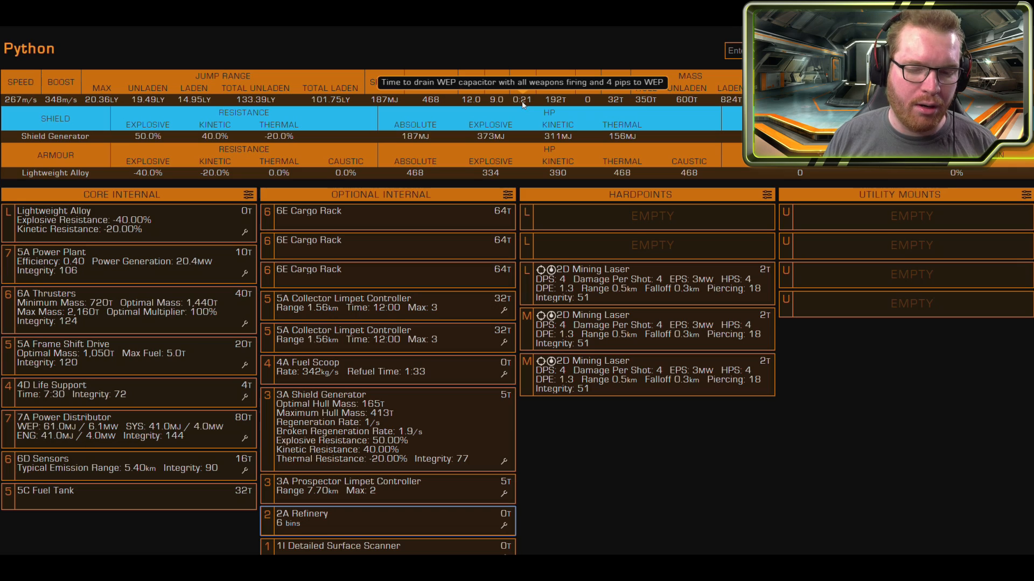
{"action": "mouse_move", "coordinate": [259, 176]}
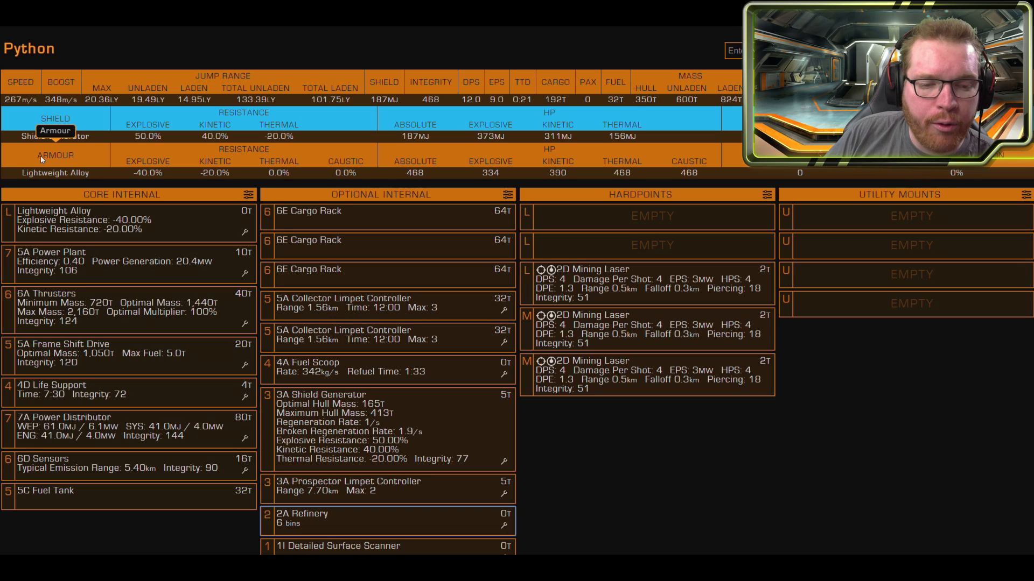
{"action": "mouse_move", "coordinate": [120, 291]}
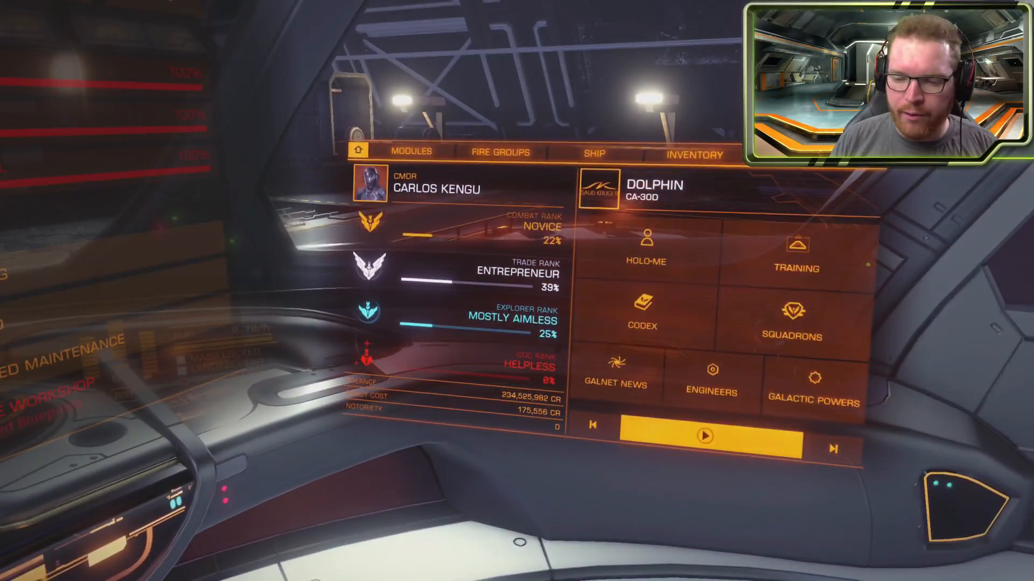
Step: Browse and close the right-hand ship panel, returning to the Ray Gateway station menu
{"action": "left_click", "coordinate": [711, 389]}
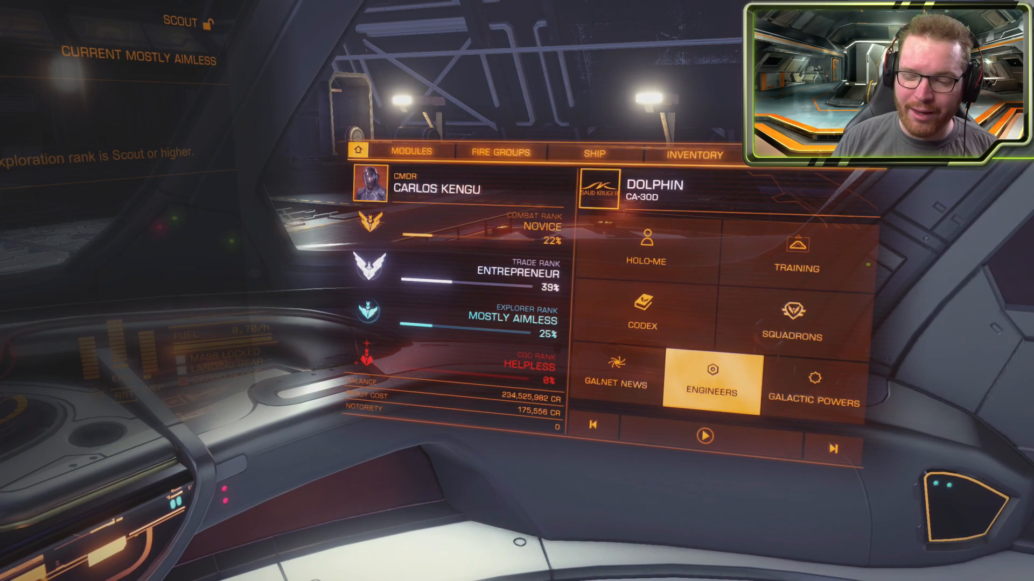
{"action": "left_click", "coordinate": [711, 385]}
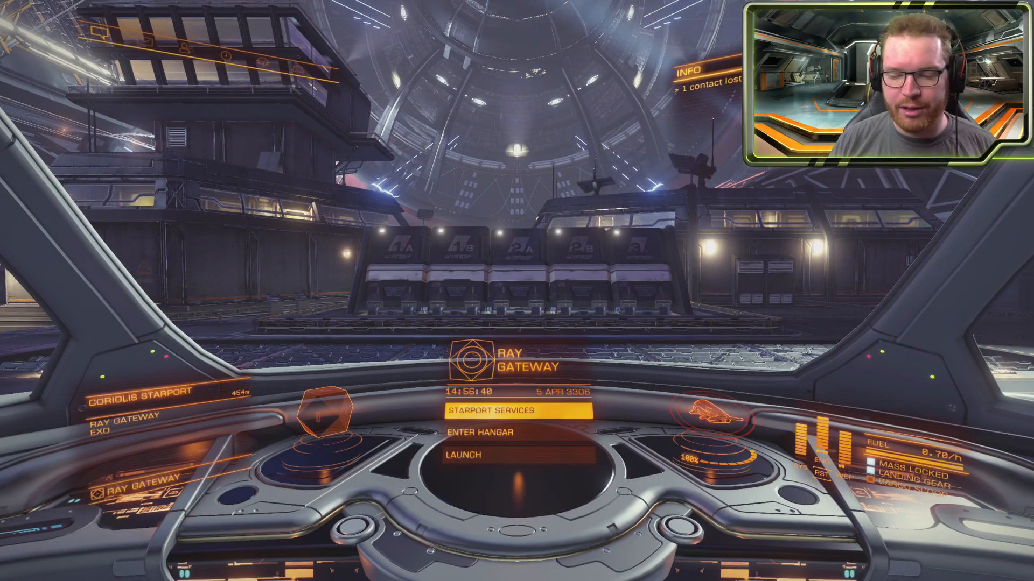
Step: Open Starport Services and read Felicity Farseer's invitation and the Promotion to Scout message
{"action": "left_click", "coordinate": [490, 411]}
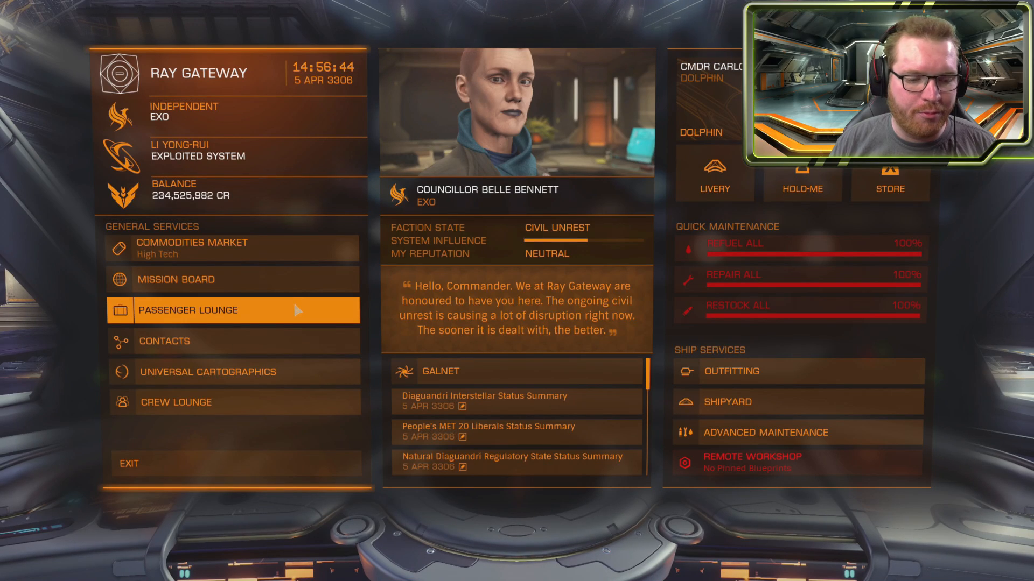
{"action": "left_click", "coordinate": [206, 372]}
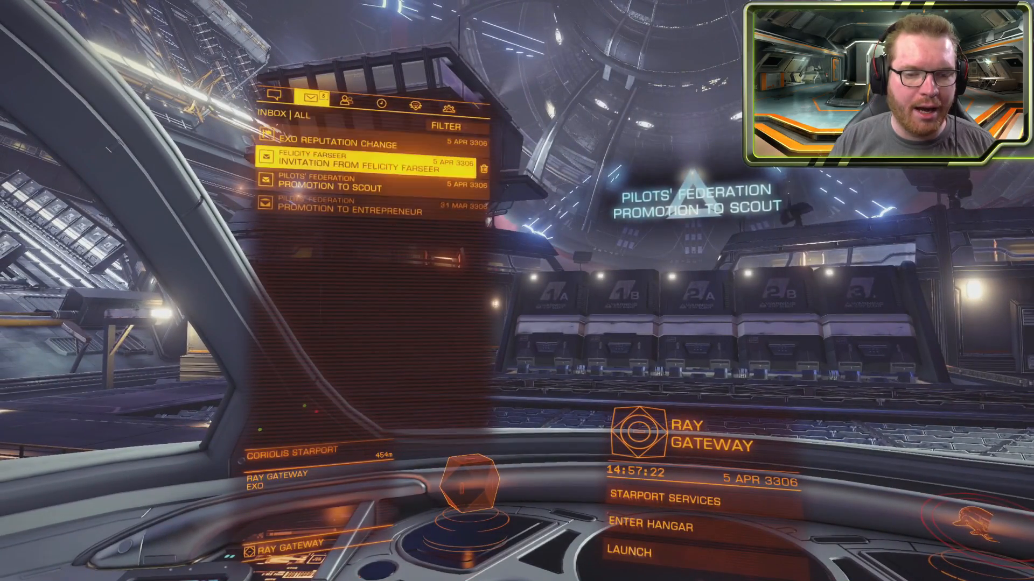
{"action": "left_click", "coordinate": [361, 162]}
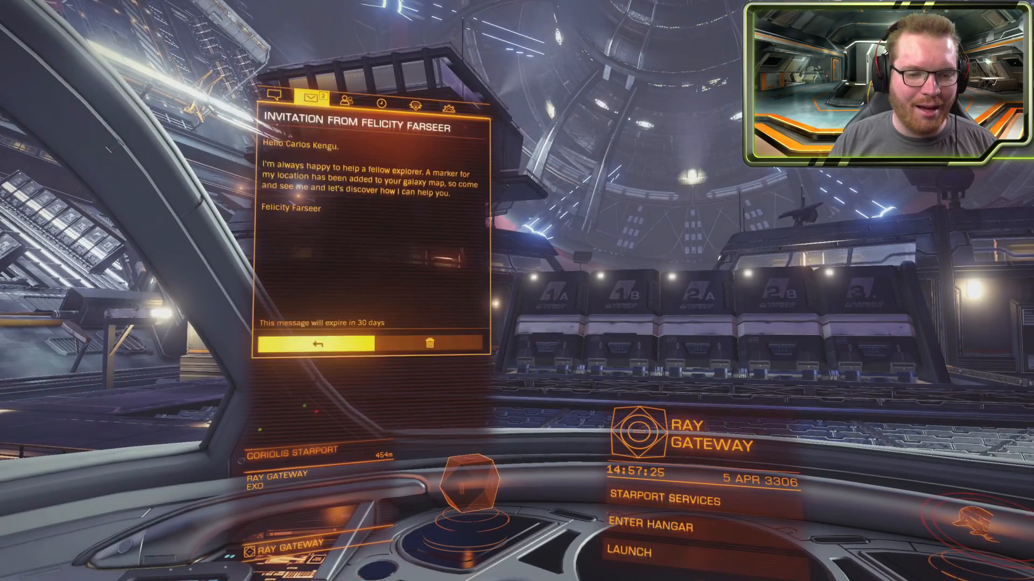
{"action": "left_click", "coordinate": [314, 343]}
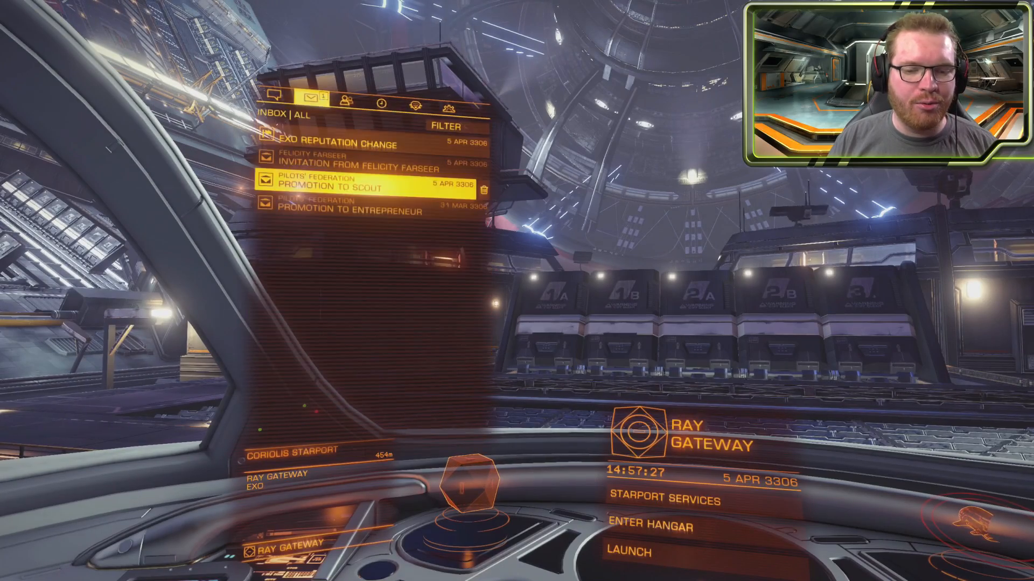
{"action": "left_click", "coordinate": [665, 499]}
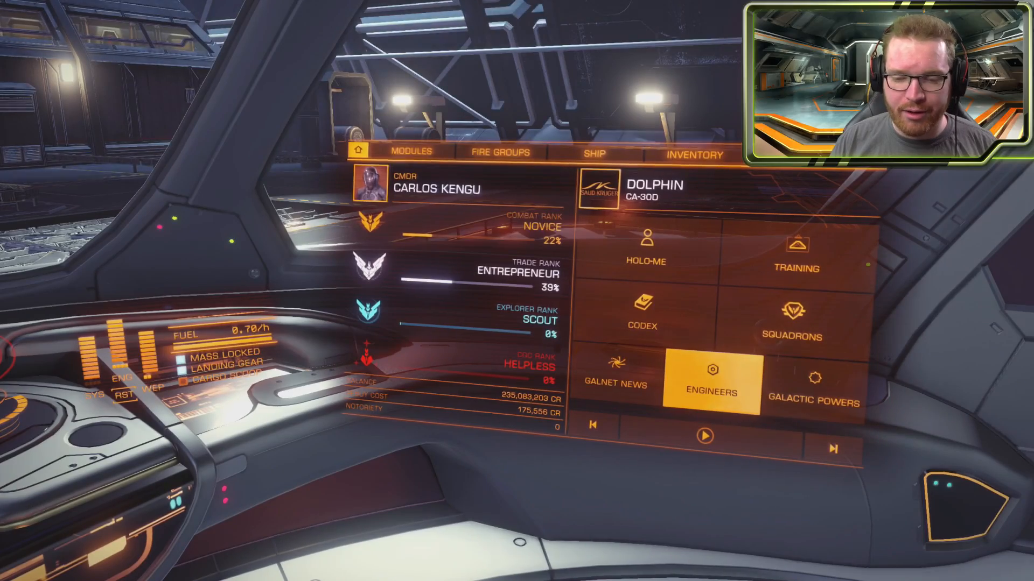
Step: Check Felicity Farseer's unlock requirements and show her location on the galaxy map
{"action": "left_click", "coordinate": [711, 387]}
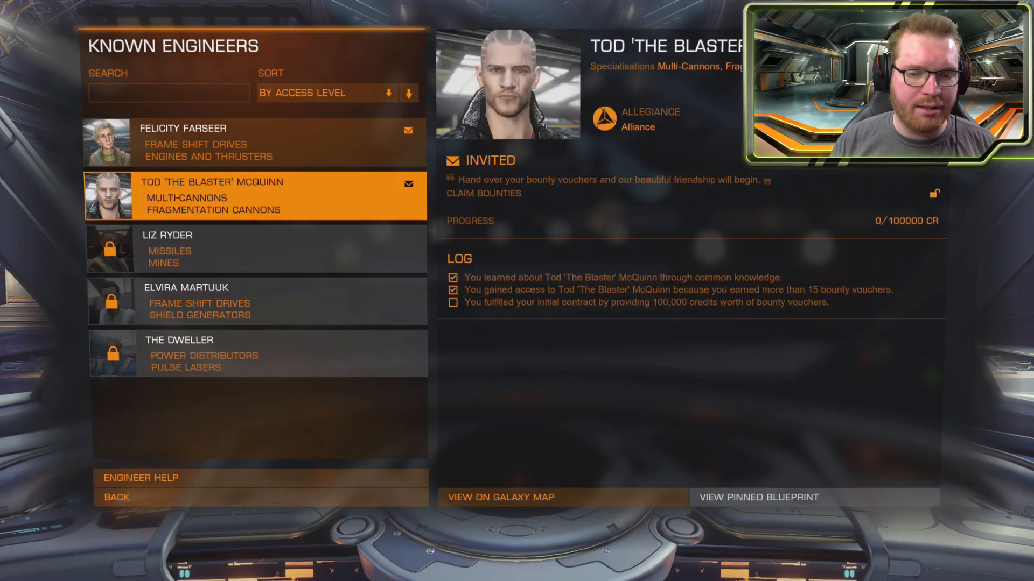
{"action": "left_click", "coordinate": [257, 142]}
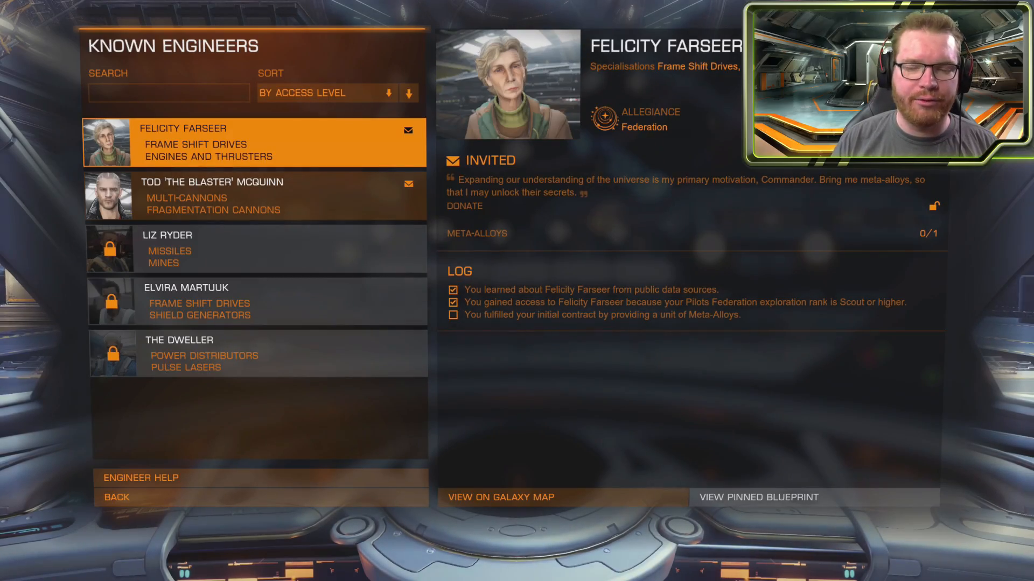
{"action": "left_click", "coordinate": [500, 496]}
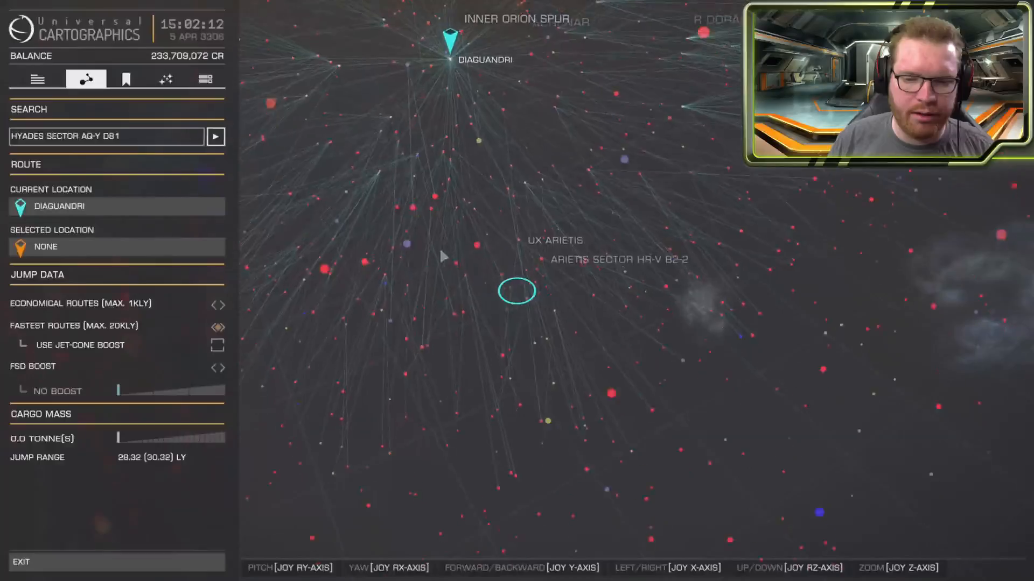
Step: Search the galaxy map for HIP 12099 and set it as the destination
{"action": "left_click", "coordinate": [517, 291]}
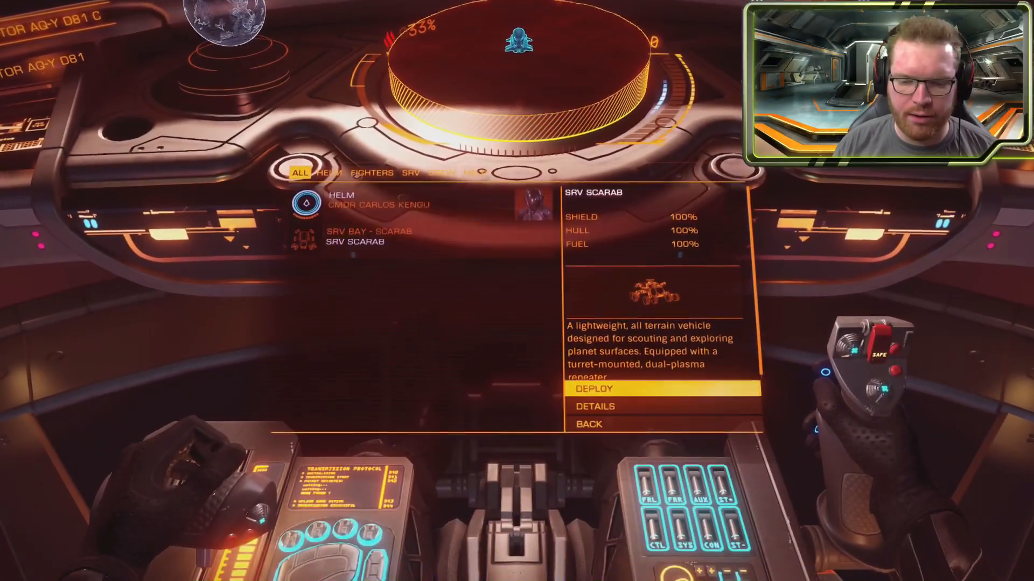
{"action": "left_click", "coordinate": [592, 388]}
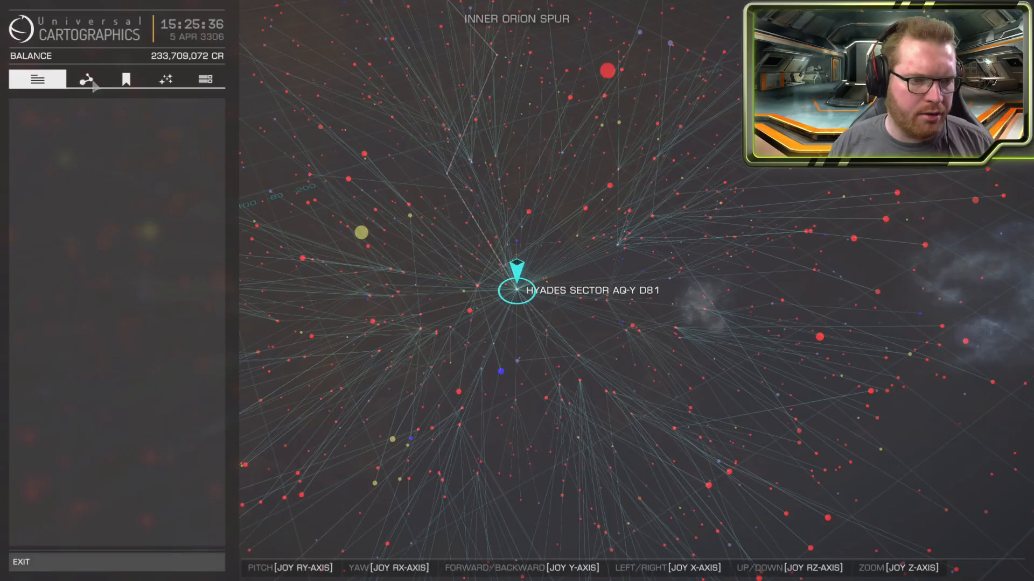
{"action": "left_click", "coordinate": [85, 79]}
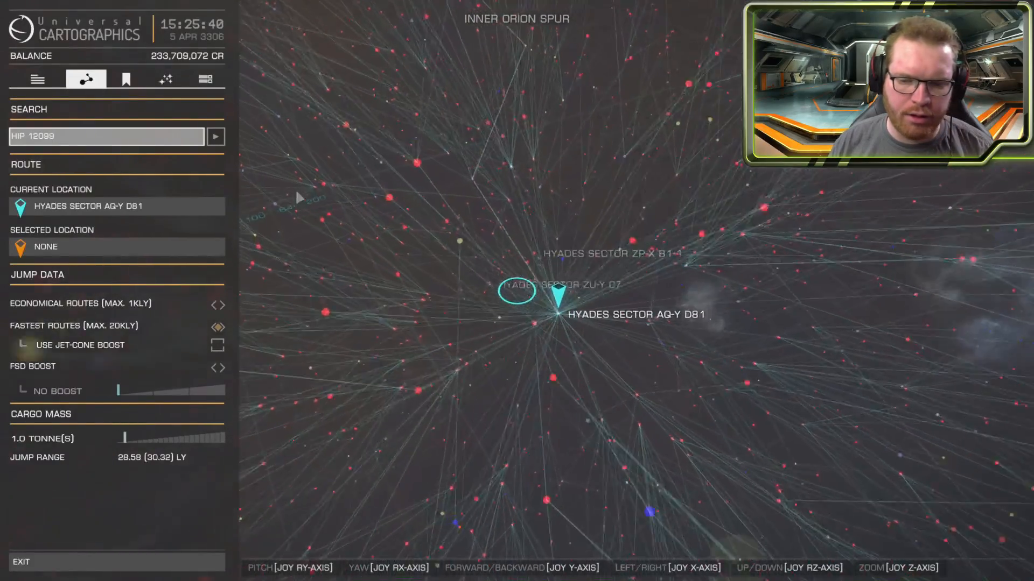
{"action": "left_click", "coordinate": [517, 290]}
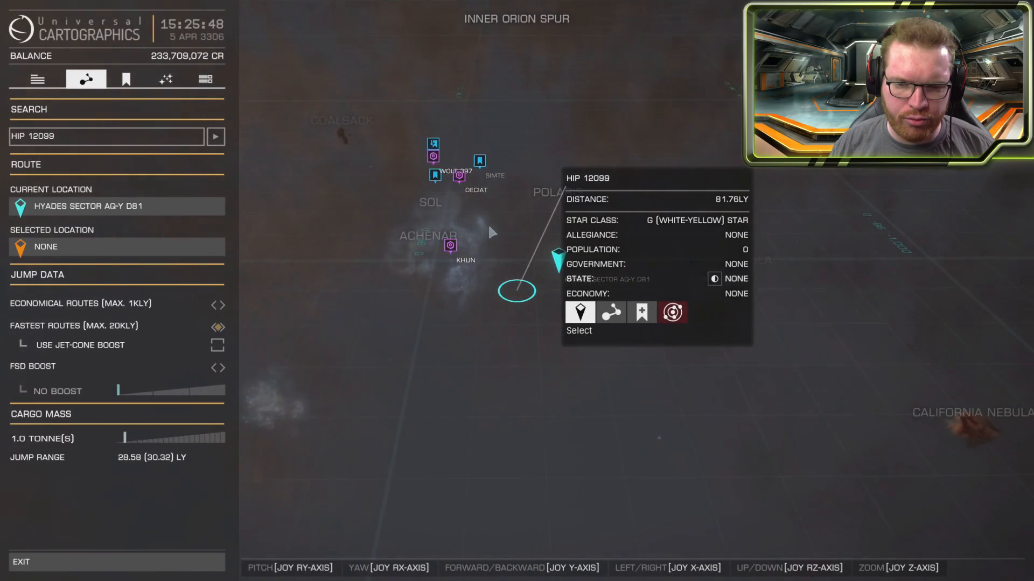
{"action": "left_click", "coordinate": [459, 174]}
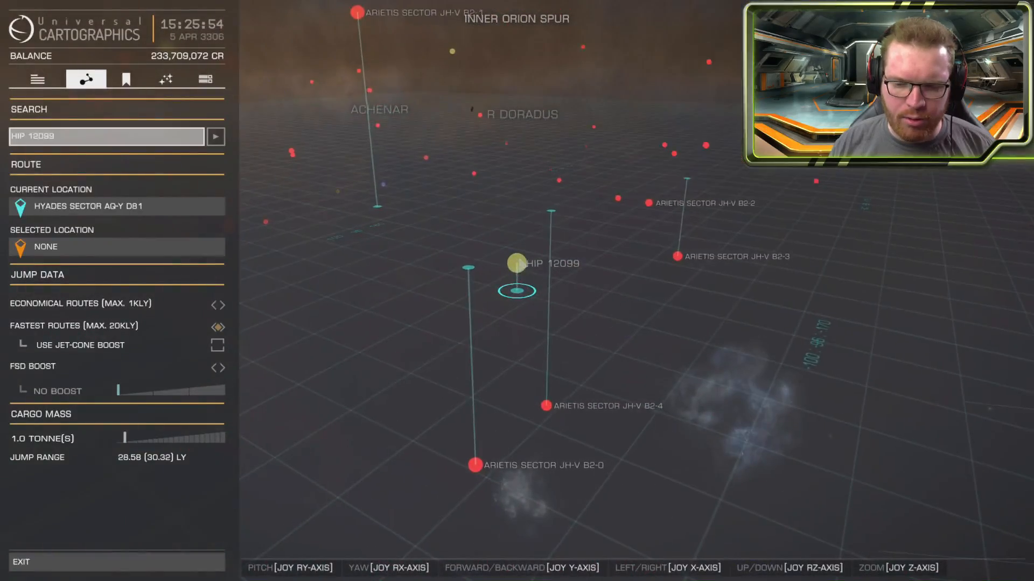
{"action": "left_click", "coordinate": [517, 264]}
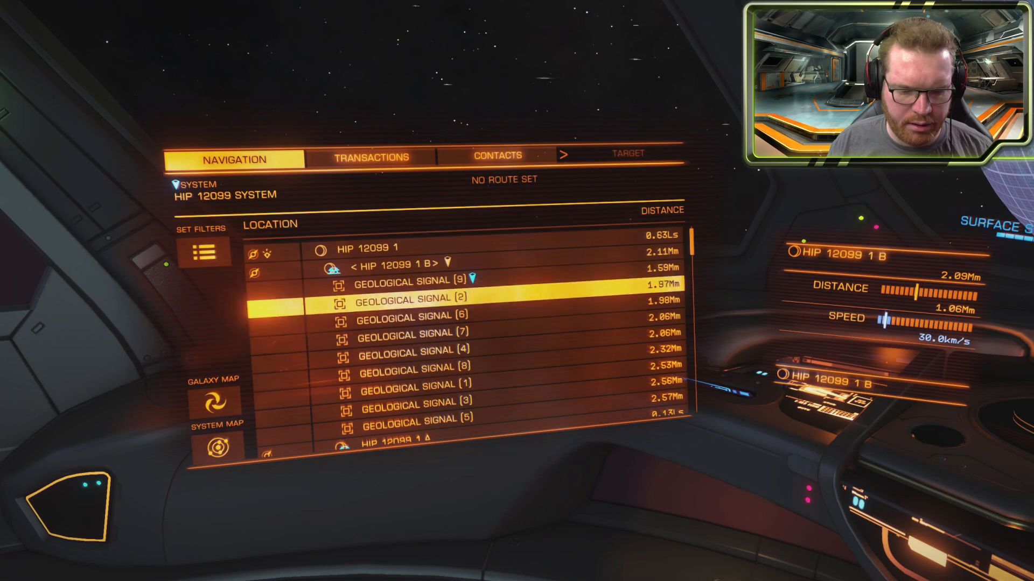
Step: Scroll the Navigation list to view the geological signals on HIP 12099 1 B
{"action": "scroll", "scroll_direction": "down", "scroll_amount": 3}
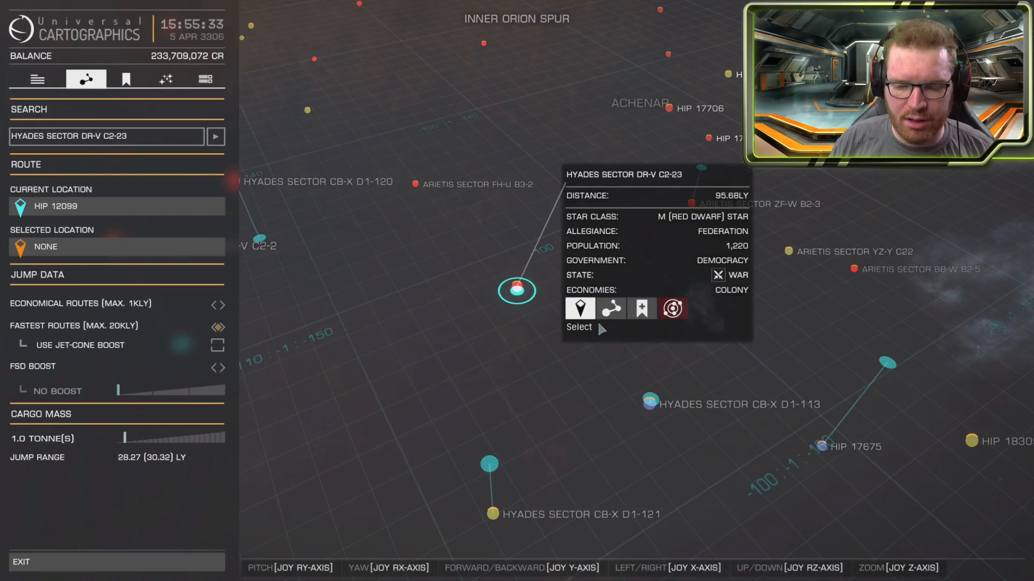
Step: Select Hyades Sector DR-V C2-23 as the destination from its info card
{"action": "left_click", "coordinate": [610, 308]}
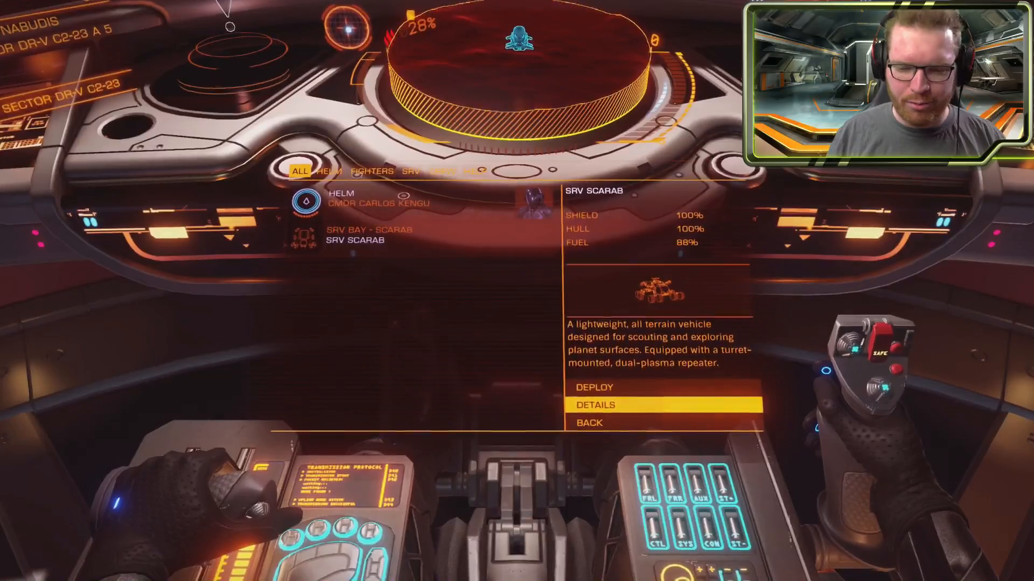
Step: Deploy the SRV Scarab onto the surface, then board the ship again
{"action": "left_click", "coordinate": [594, 388]}
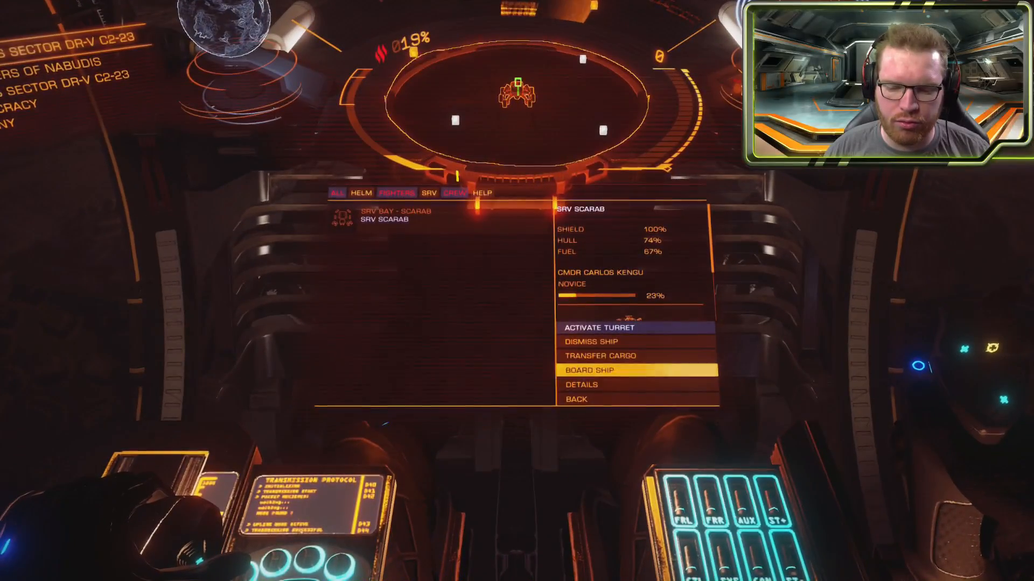
{"action": "left_click", "coordinate": [598, 327]}
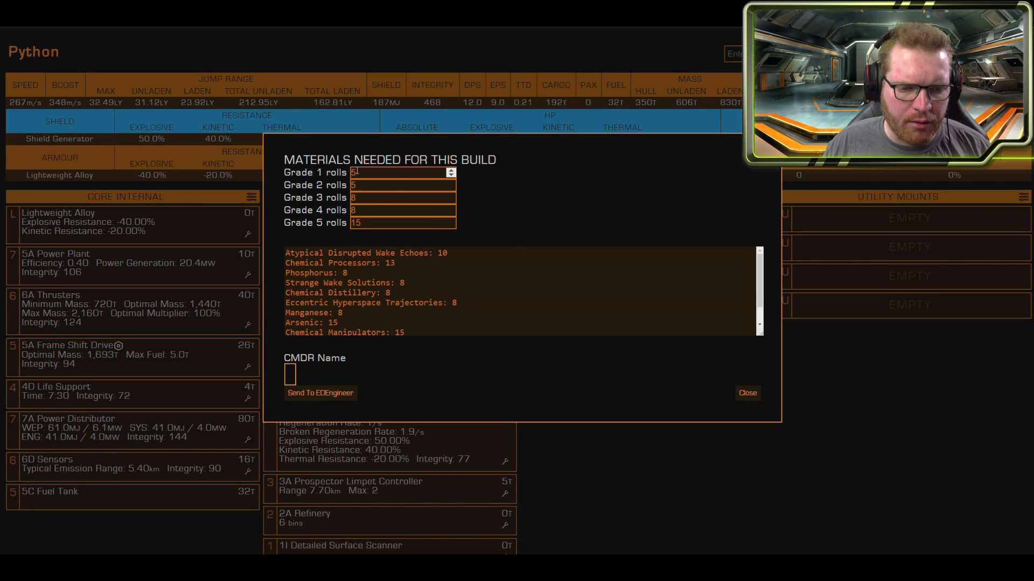
Step: Send the Python build's materials to EDEngineer and select the Datamined Wake Exceptions quantity
{"action": "left_click", "coordinate": [320, 393]}
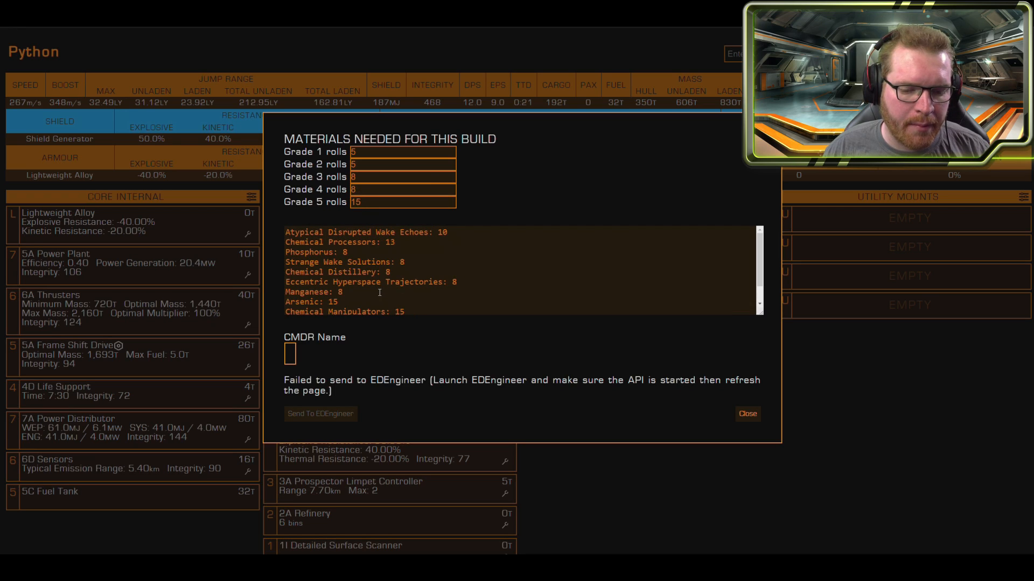
{"action": "scroll", "scroll_direction": "down", "scroll_amount": 3}
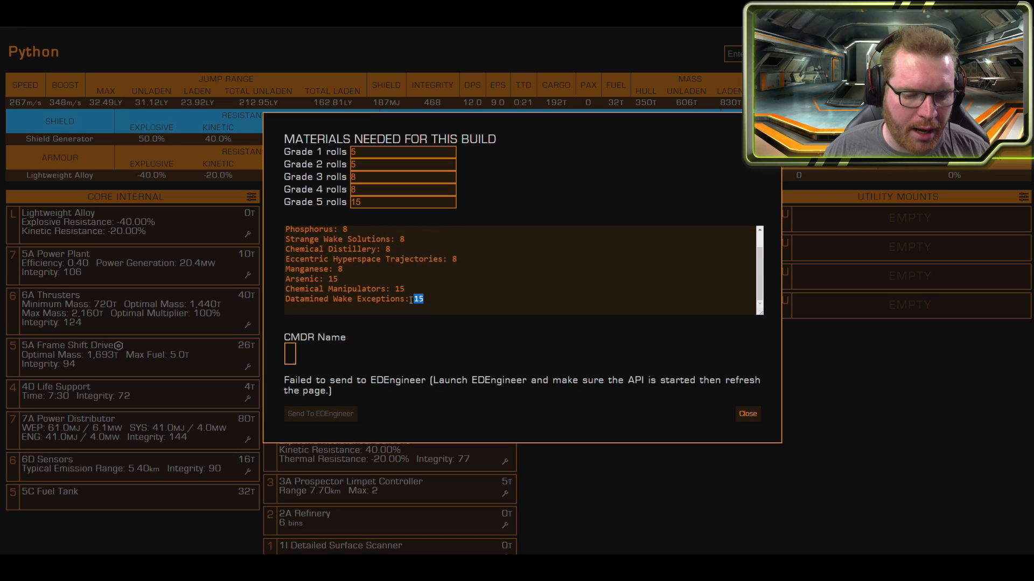
{"action": "triple_click", "coordinate": [354, 299]}
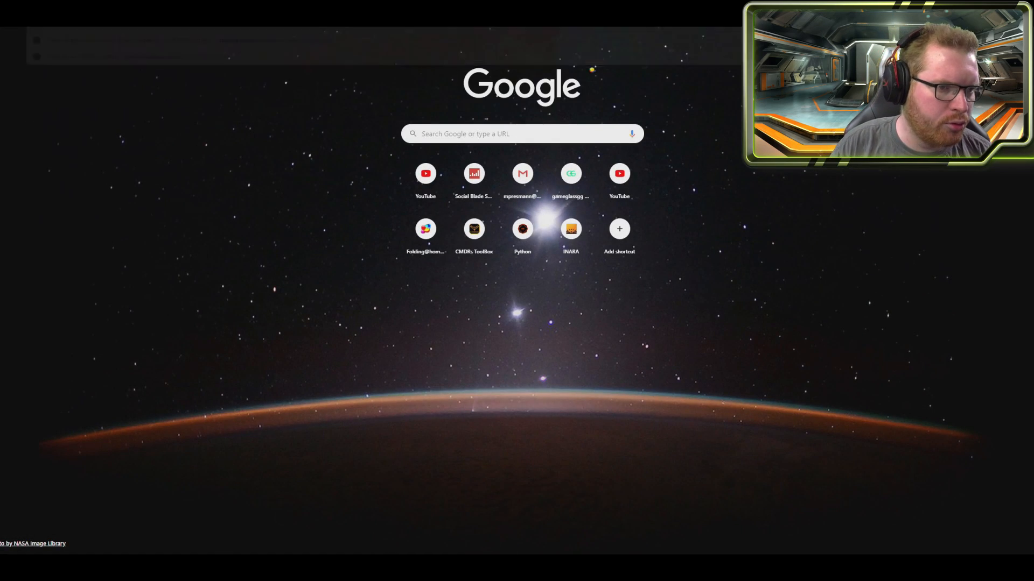
Step: Look up Manganese and Phosphorus in CMDRs Toolbox's Engineering Material Finder
{"action": "left_click", "coordinate": [473, 229]}
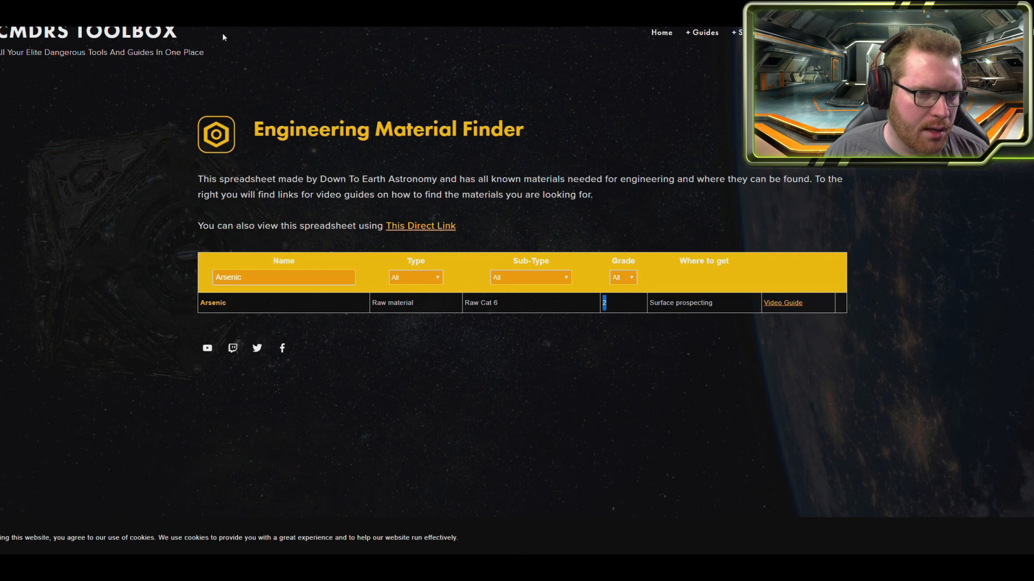
{"action": "type", "text": "Manganese"}
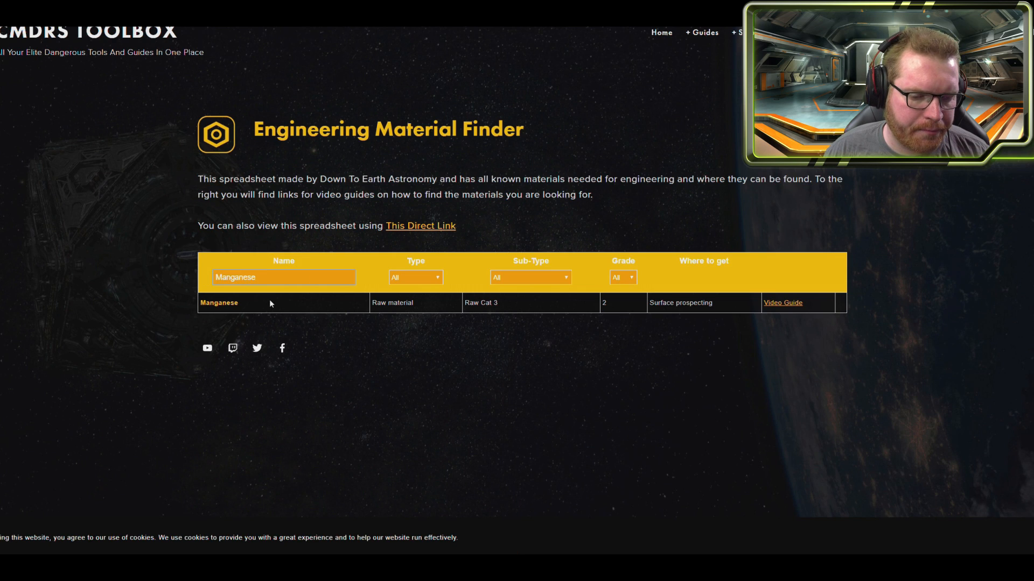
{"action": "mouse_move", "coordinate": [500, 311]}
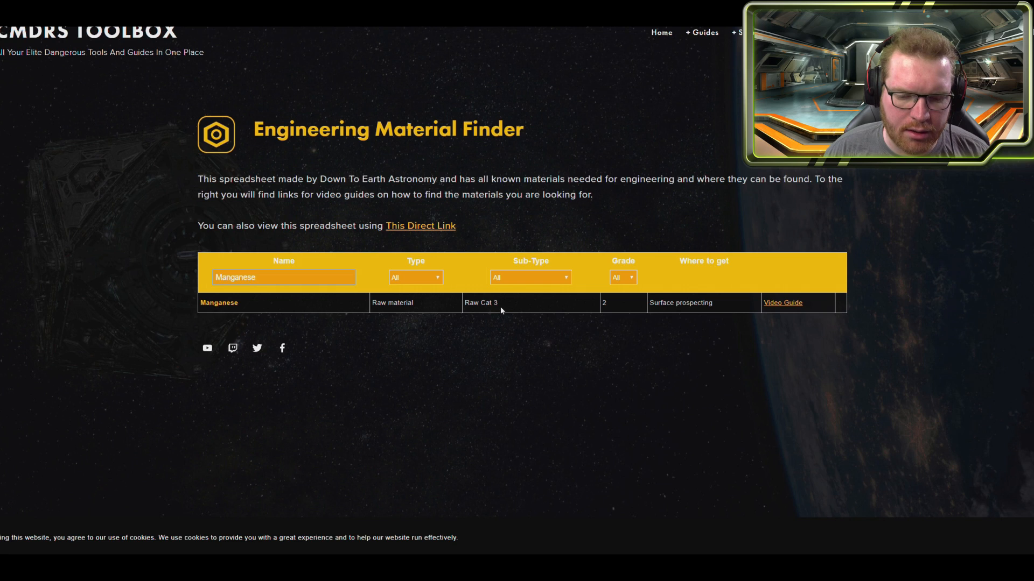
{"action": "type", "text": "Phosphorus"}
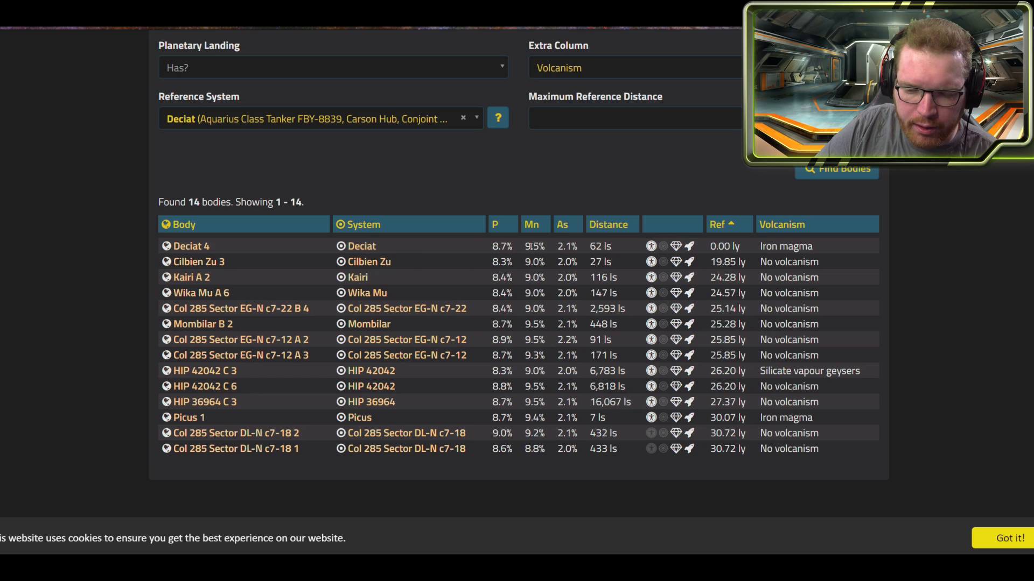
{"action": "mouse_move", "coordinate": [545, 299]}
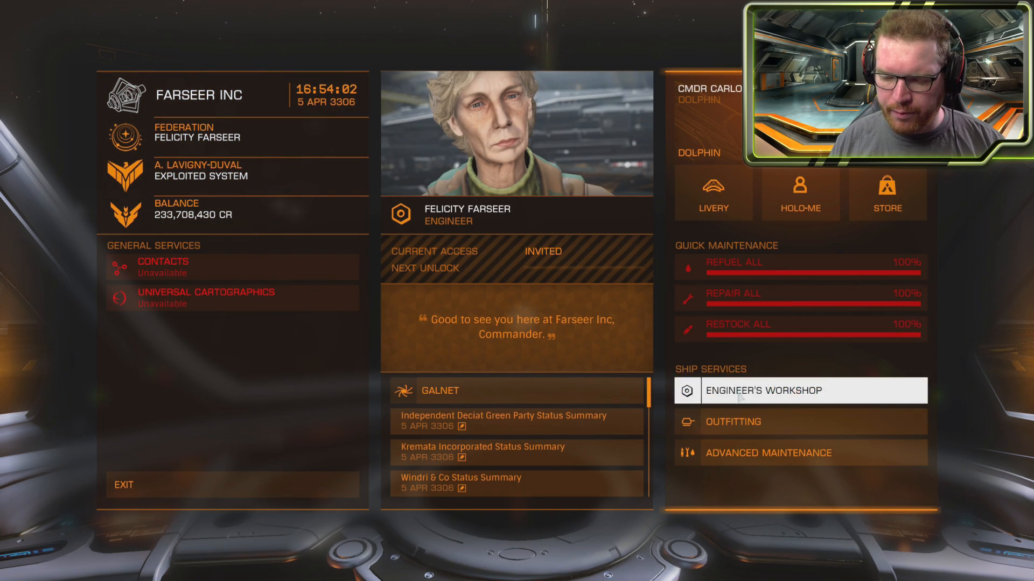
Step: Donate one meta-alloy at Felicity Farseer's Engineer's Workshop
{"action": "left_click", "coordinate": [764, 391]}
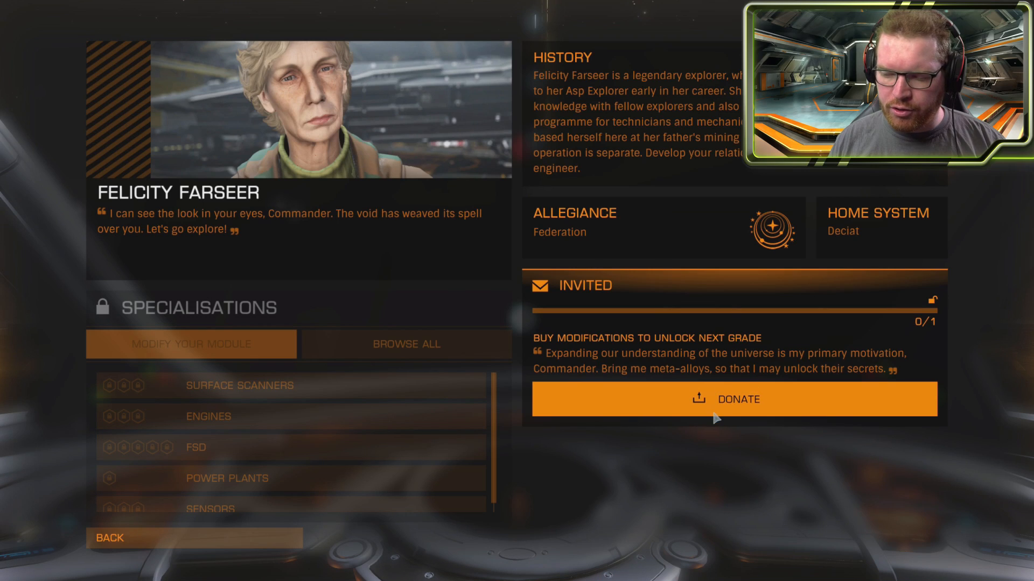
{"action": "left_click", "coordinate": [732, 399]}
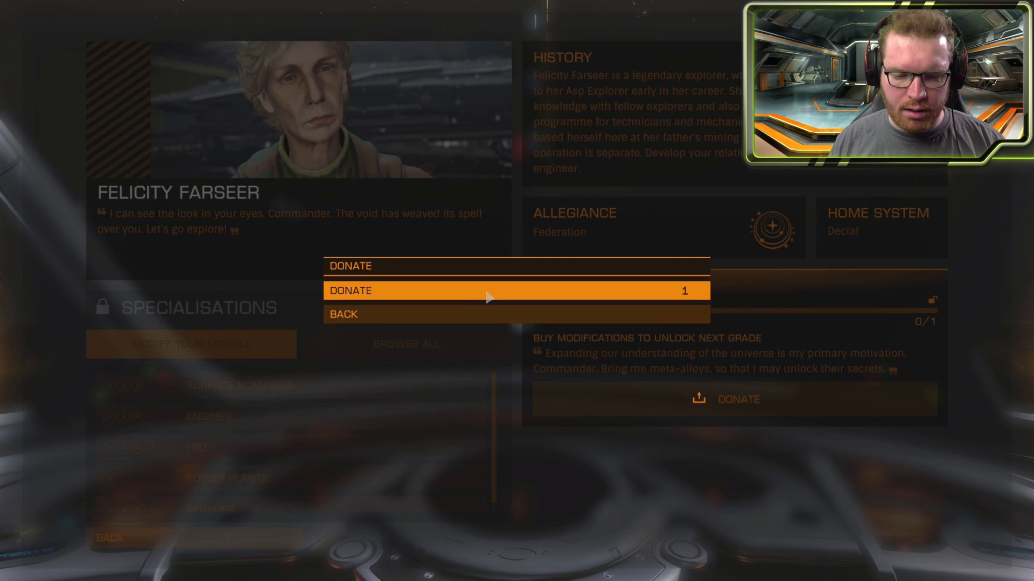
{"action": "left_click", "coordinate": [517, 291]}
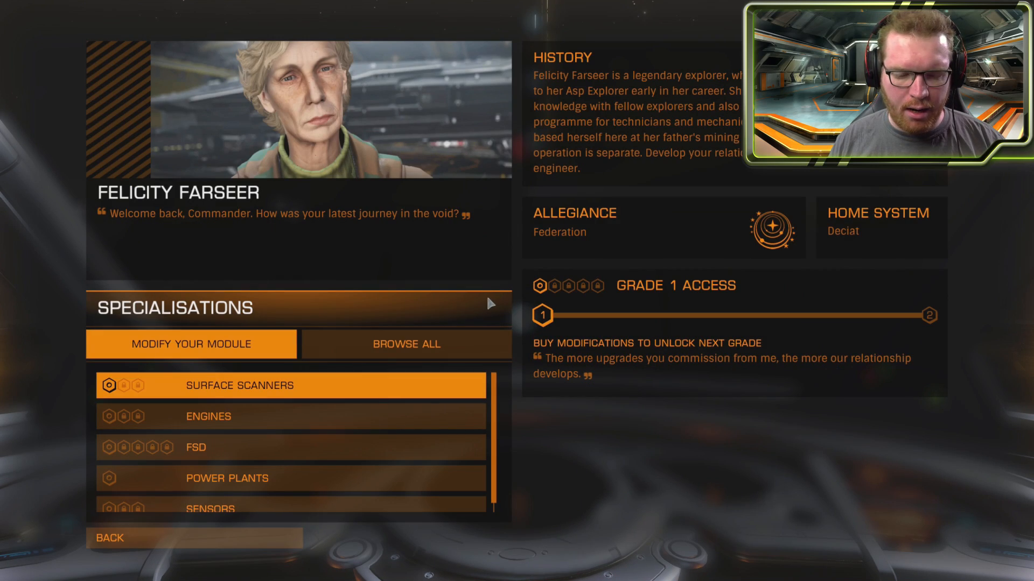